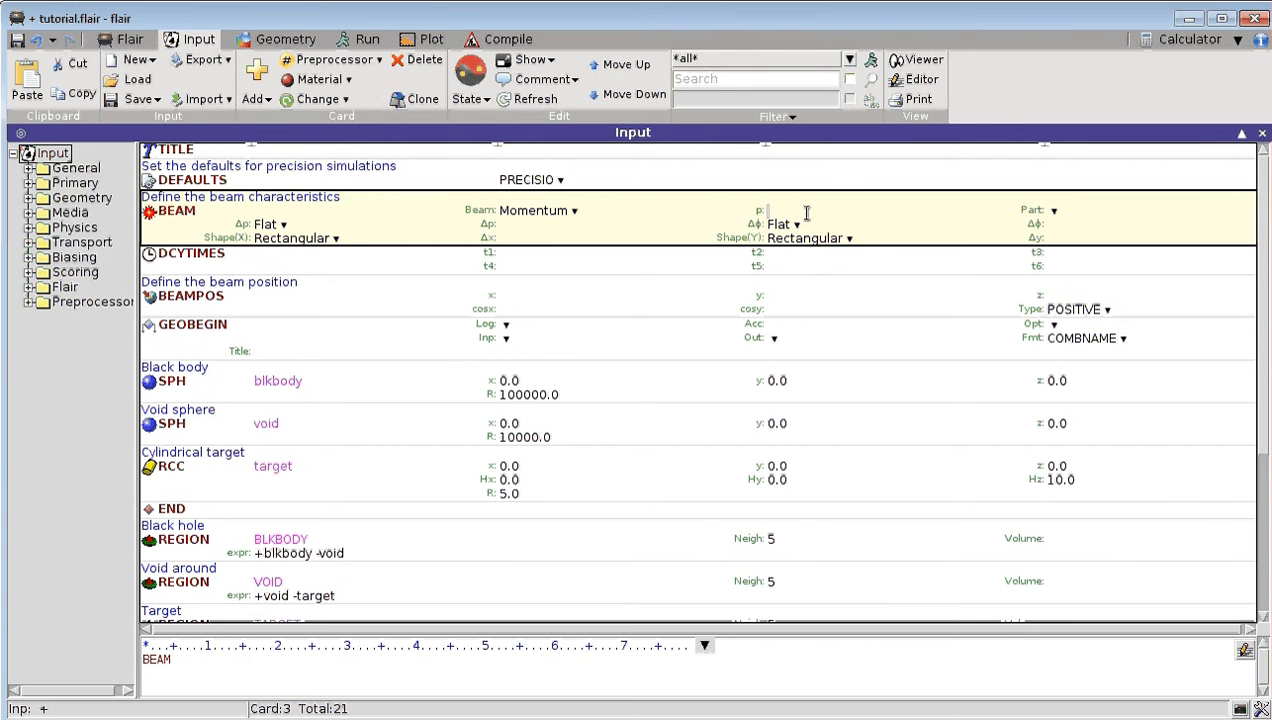
mouse_move(770, 210)
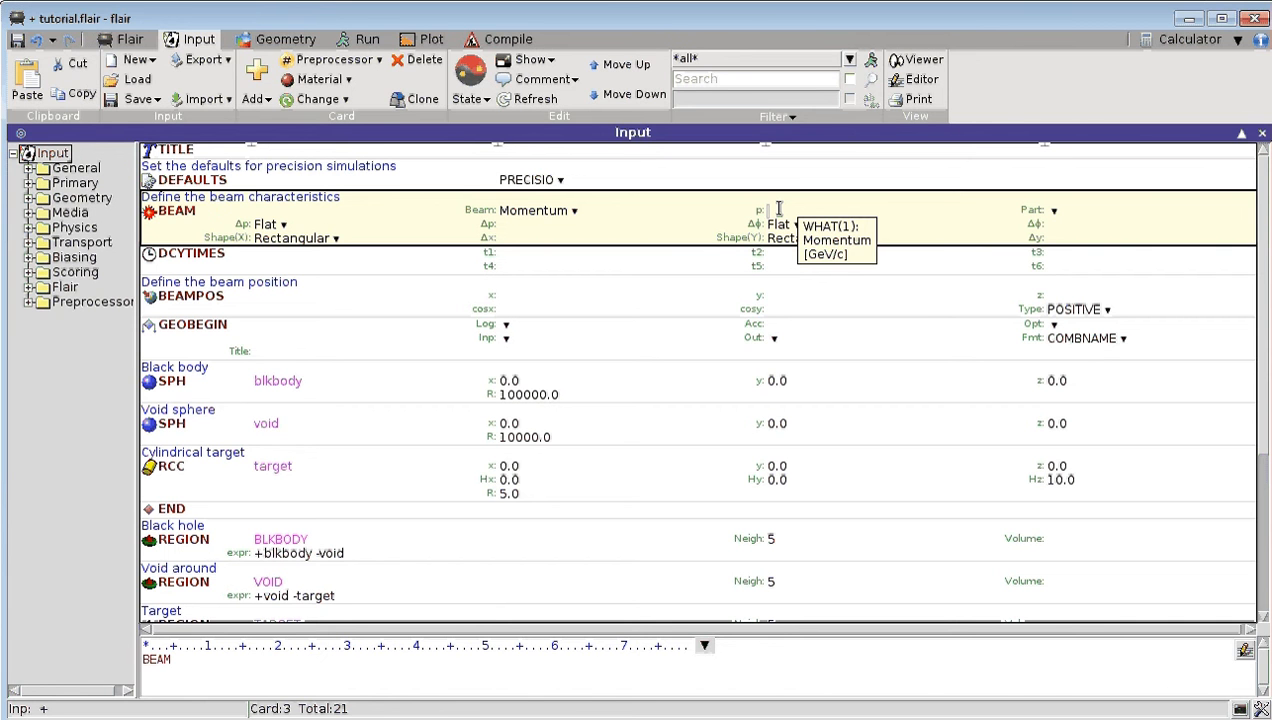
mouse_move(768, 210)
text(-1)
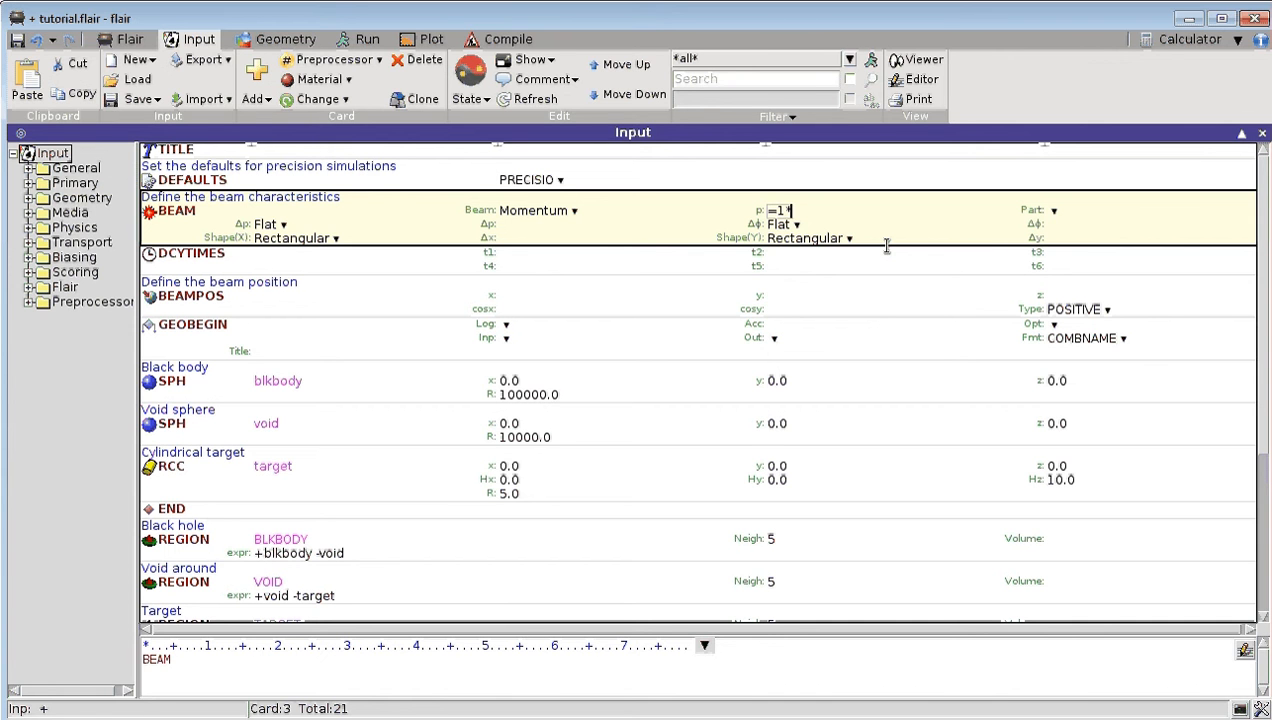
- Enter the beam momentum as =1*MeV on the BEAM card and confirm it
text(Me)
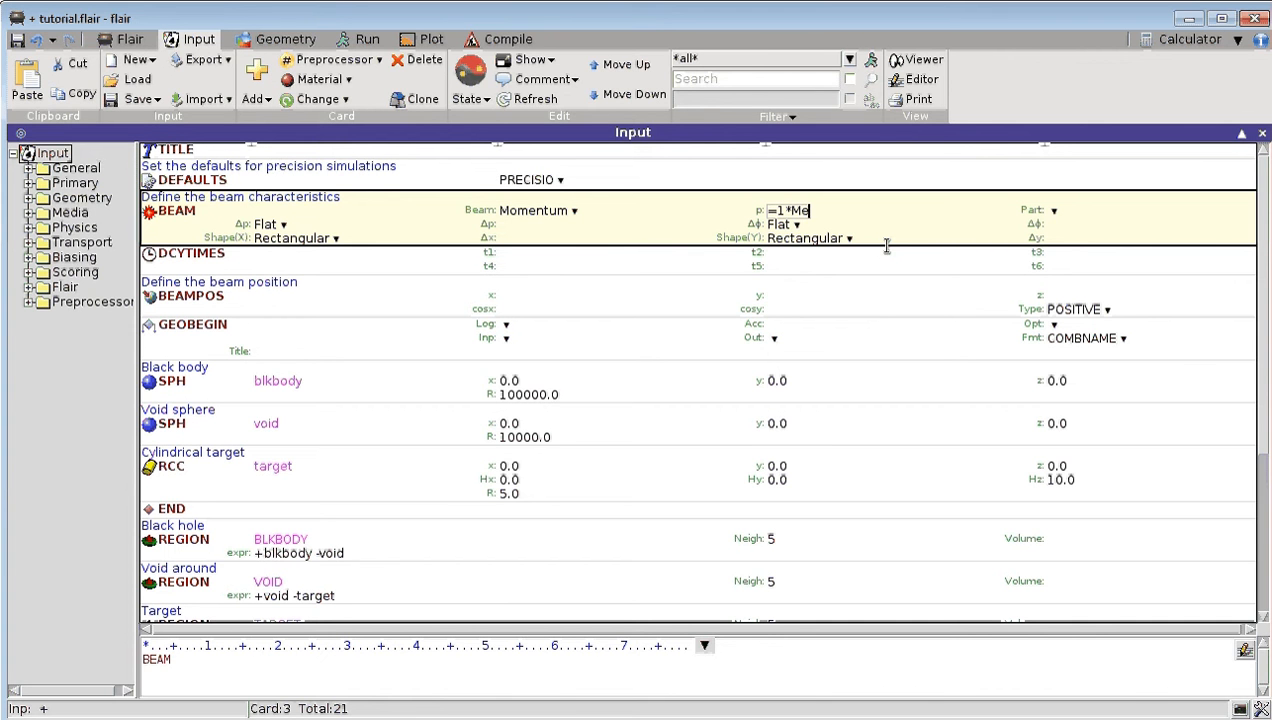
text(V)
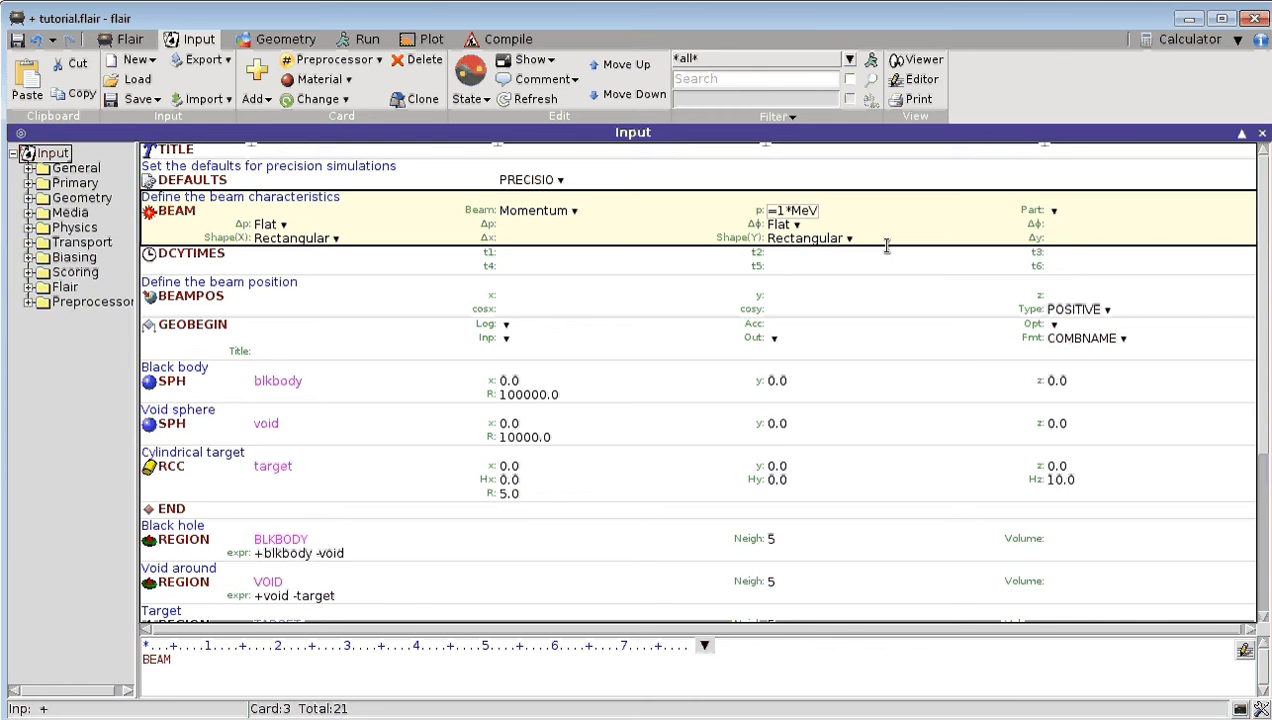
click(184, 252)
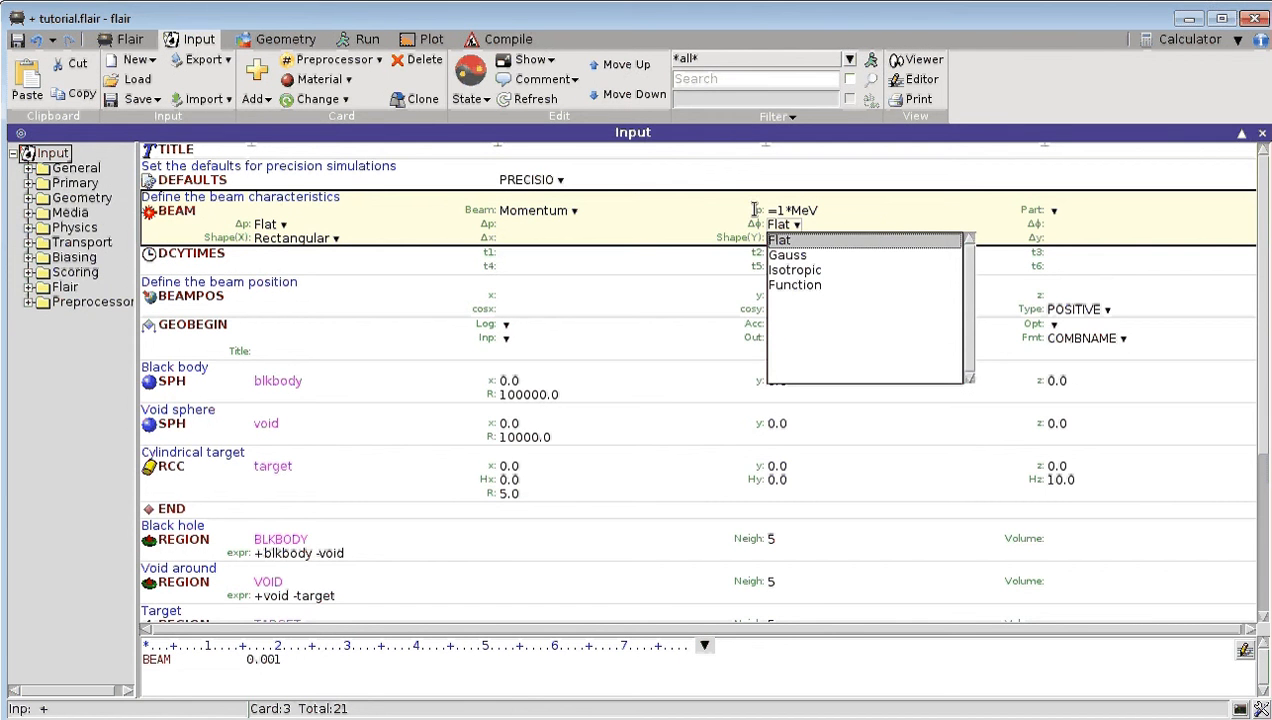
click(780, 240)
text(k)
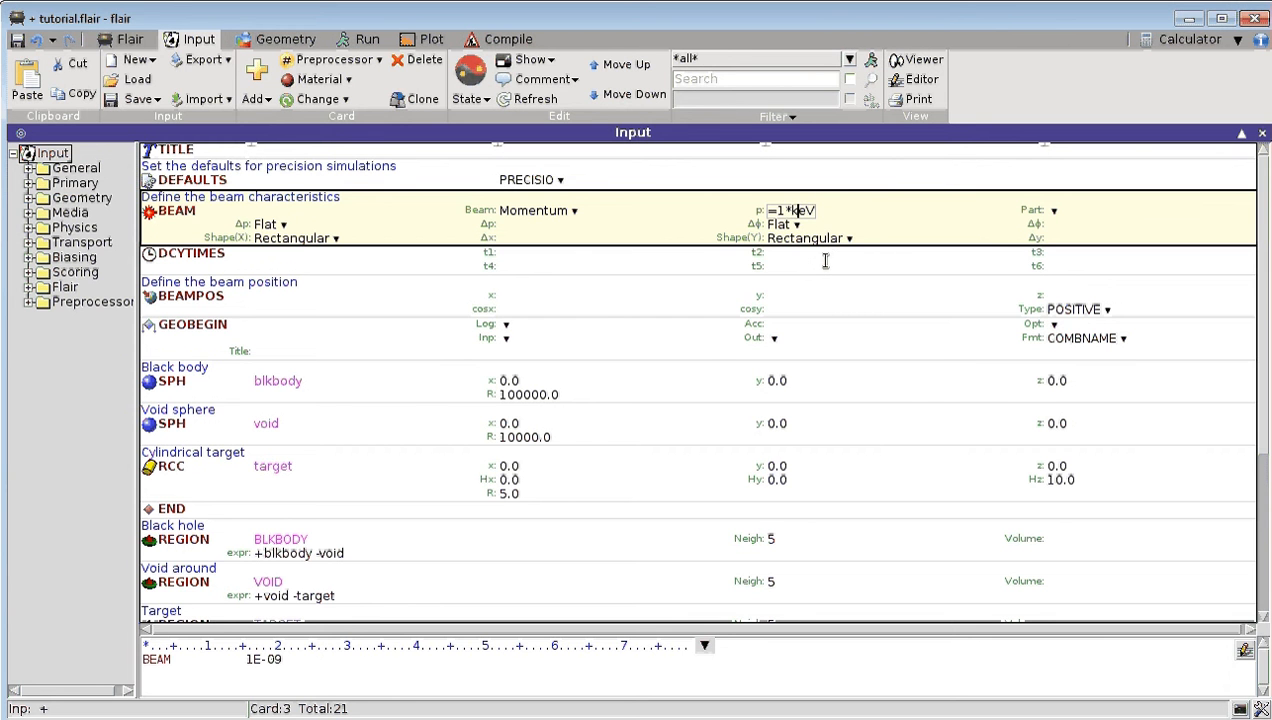
- Change the momentum to =1*keV, evaluating to 1E-06 GeV/c
click(188, 252)
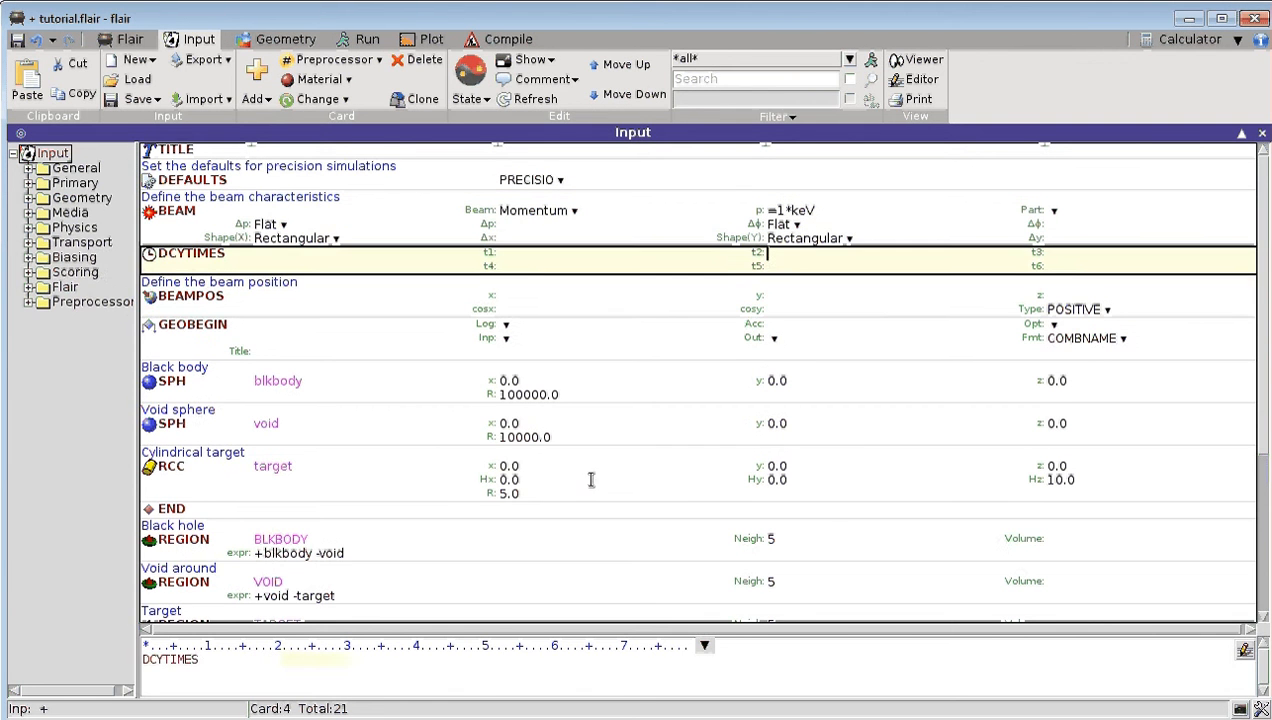
click(170, 210)
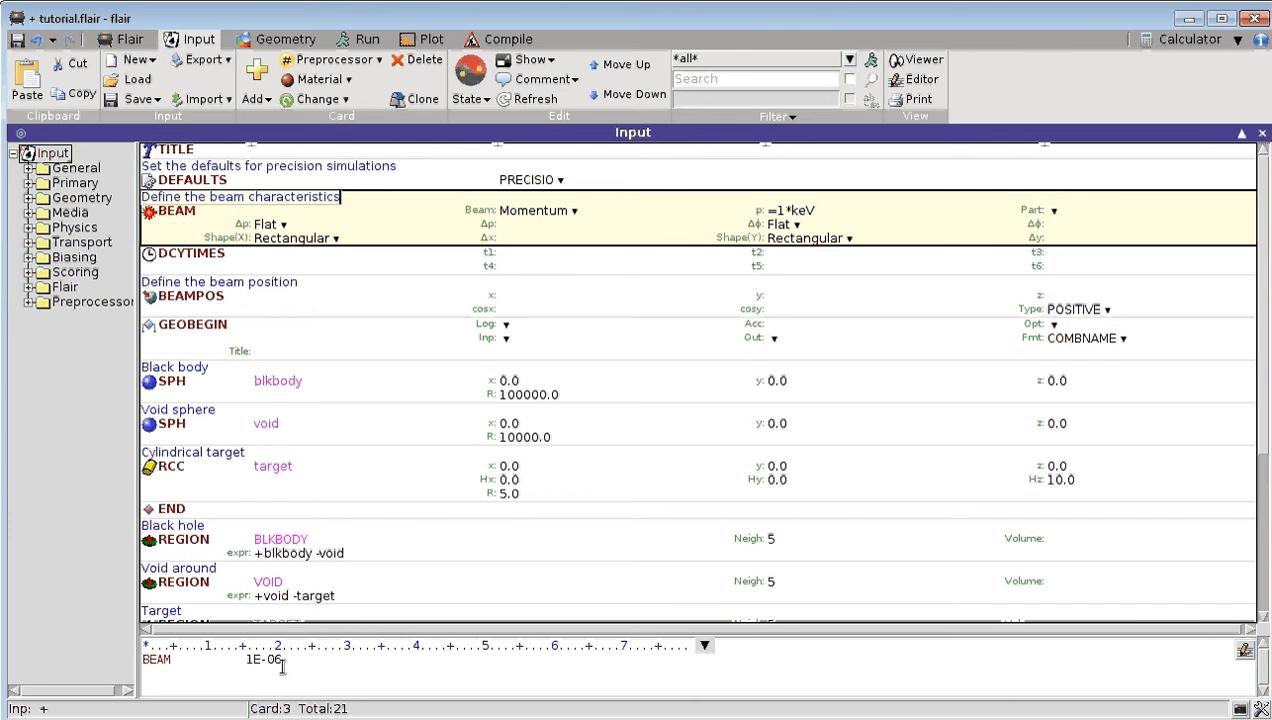
mouse_move(790, 210)
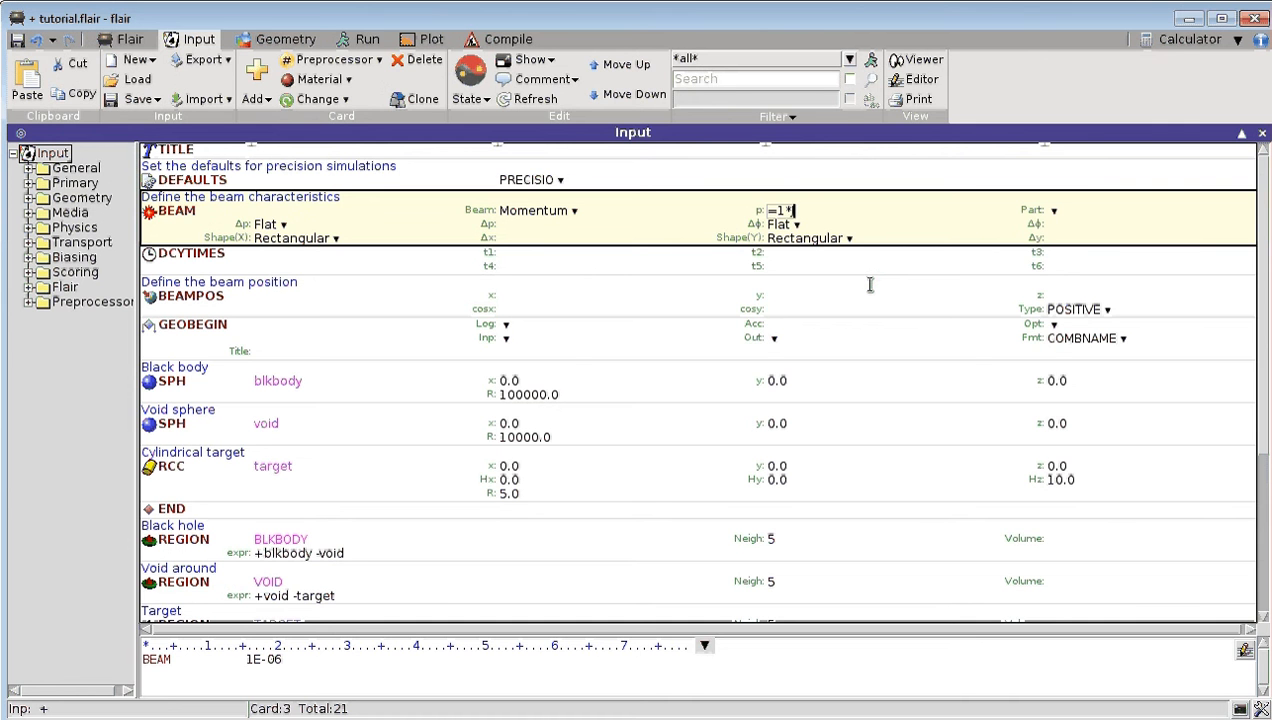
click(764, 266)
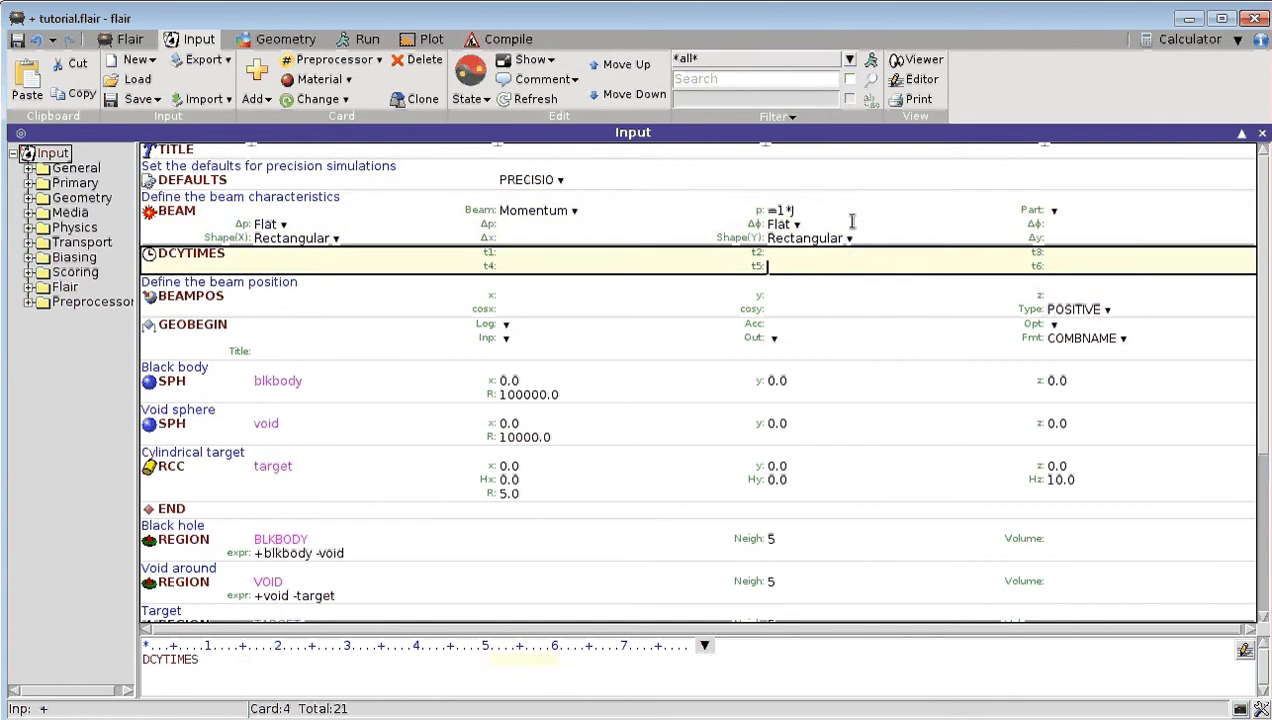
click(792, 224)
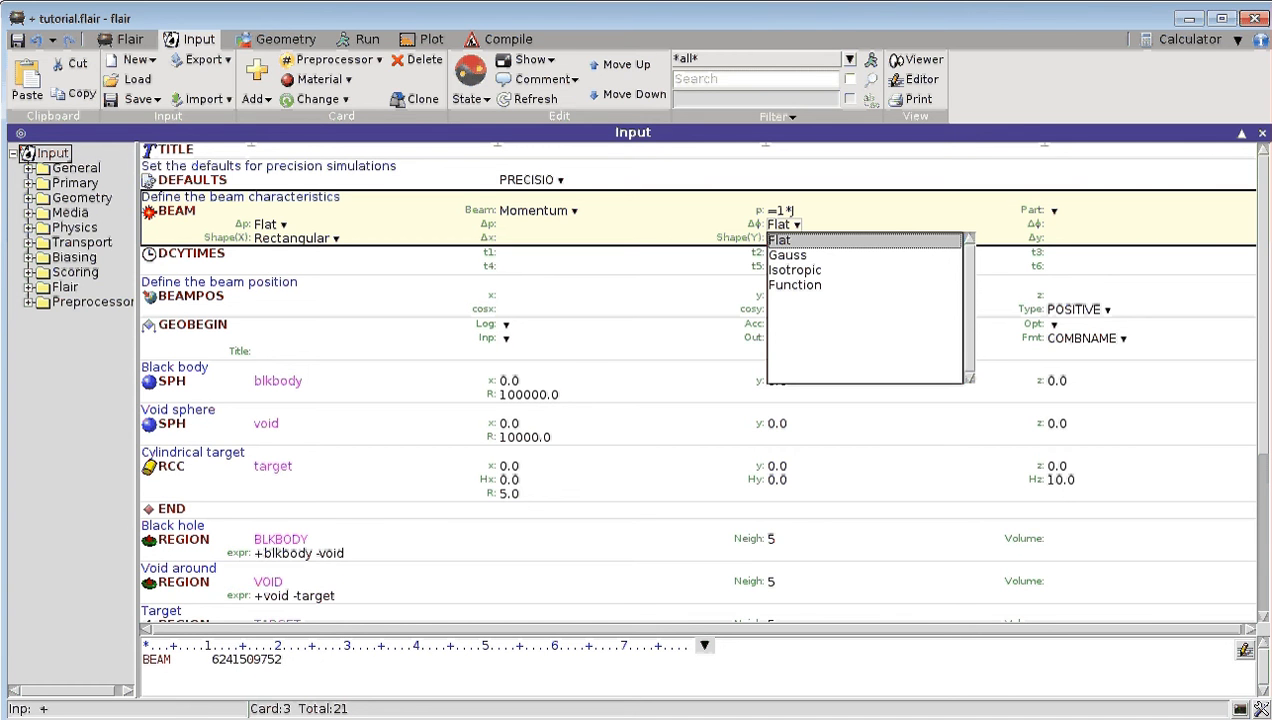
click(810, 238)
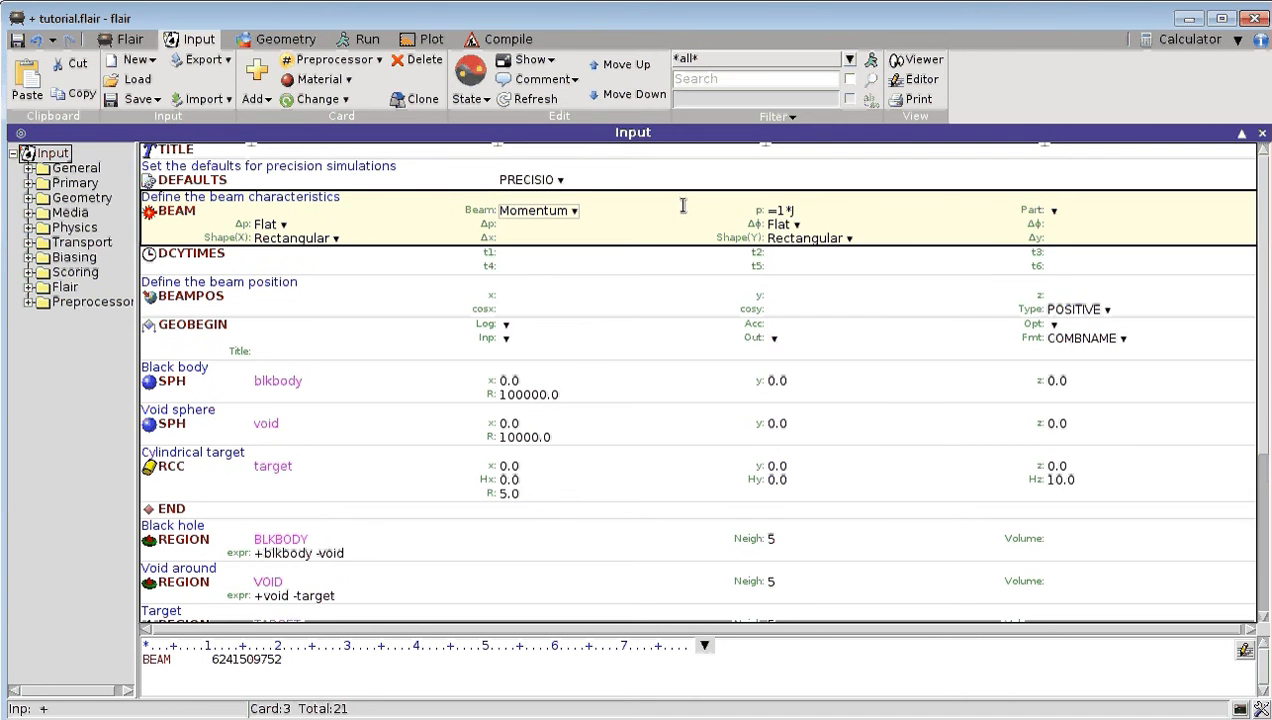
mouse_move(696, 224)
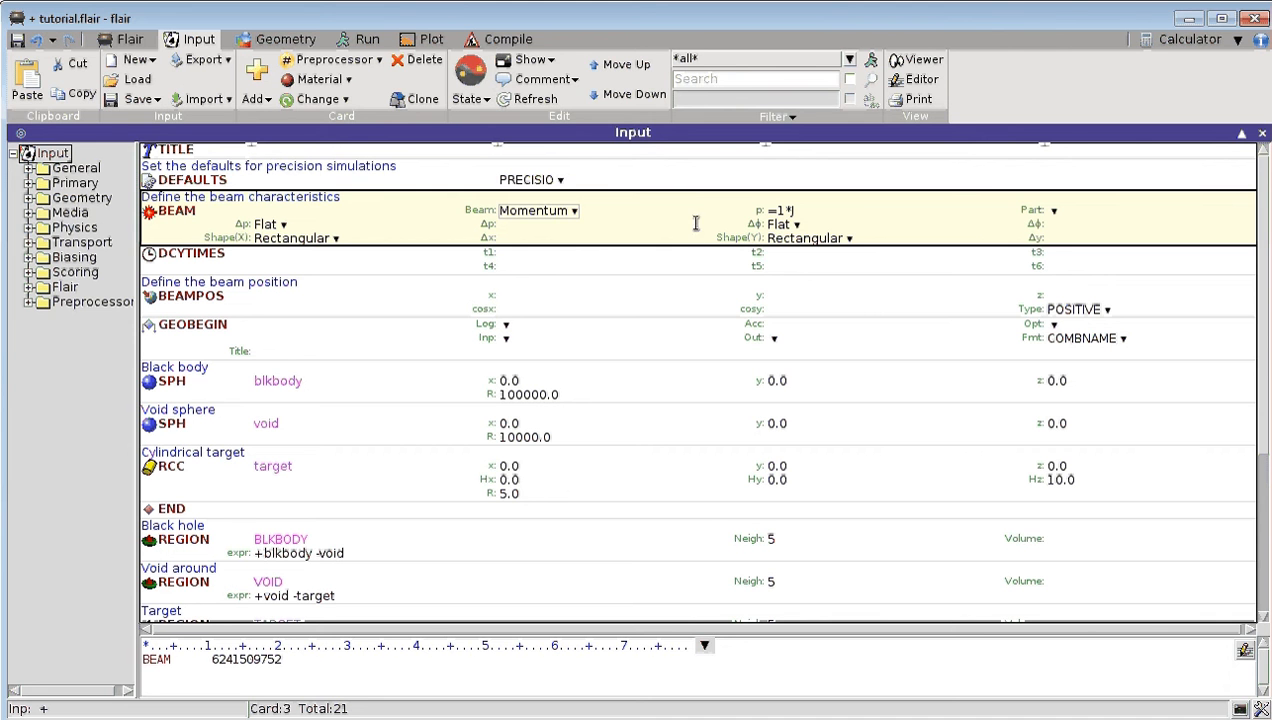
- Enter the BEAMPOS x position as =5*mm
click(496, 296)
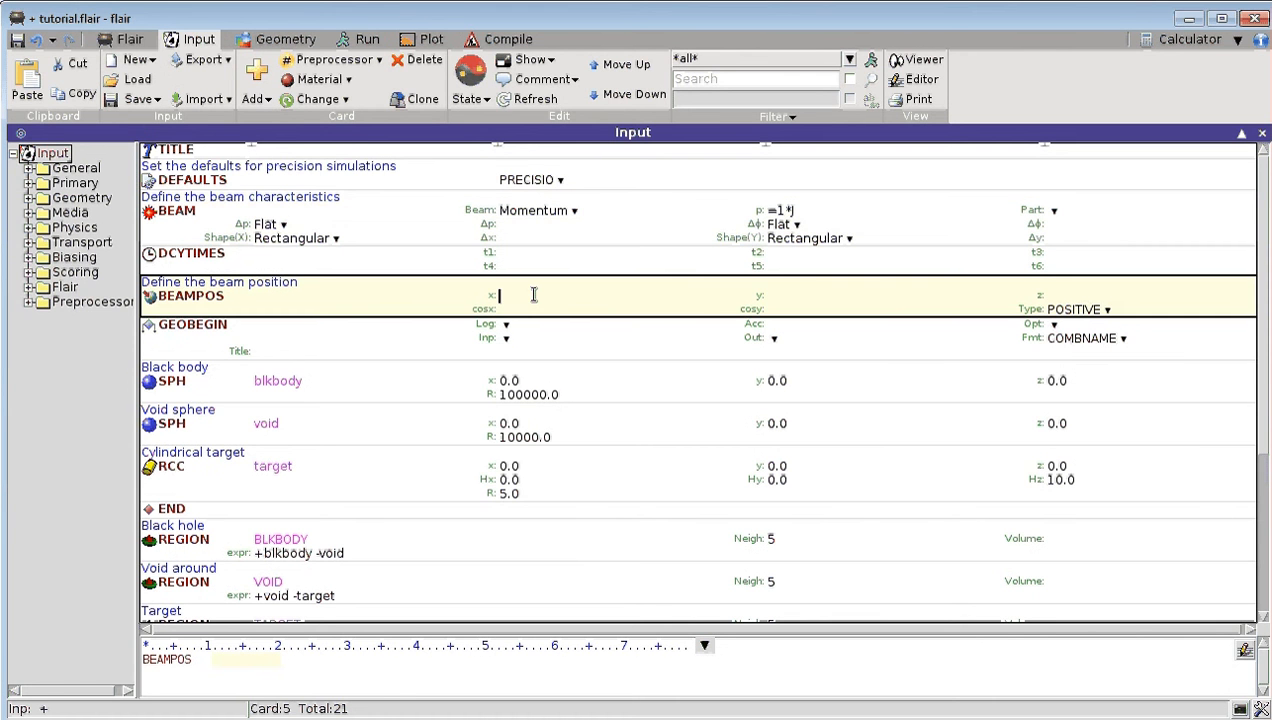
mouse_move(500, 296)
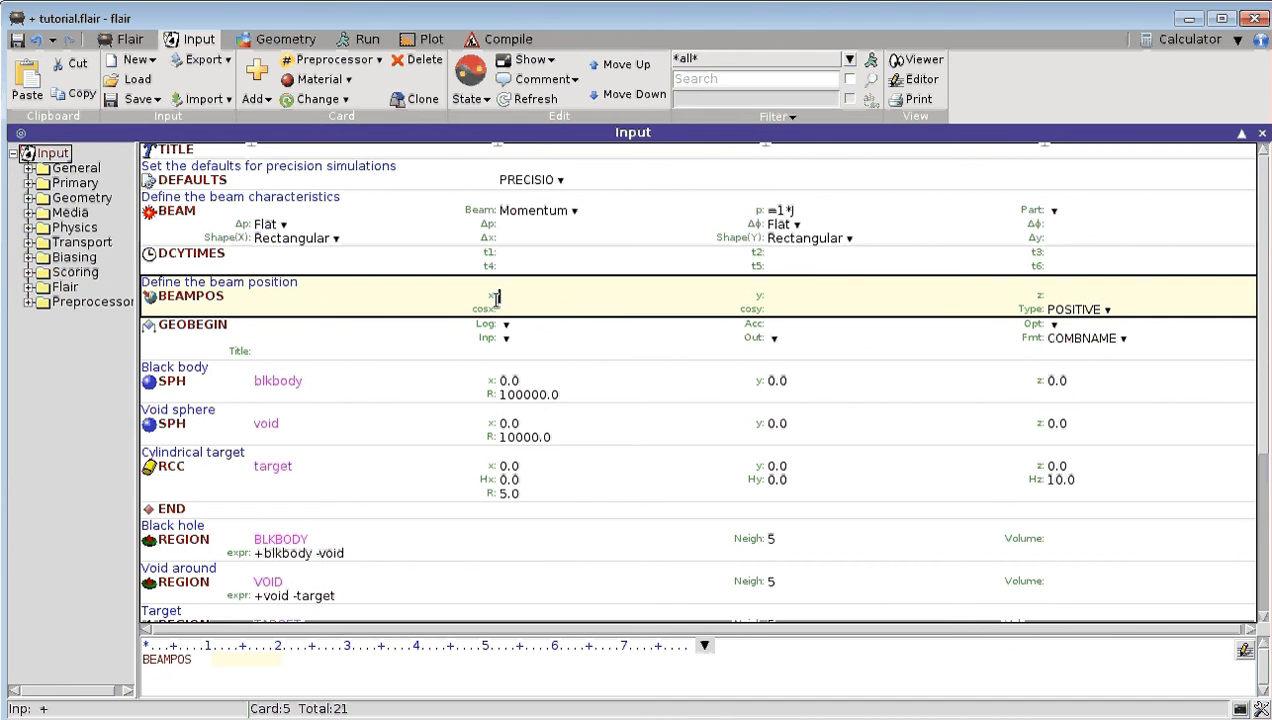
mouse_move(496, 300)
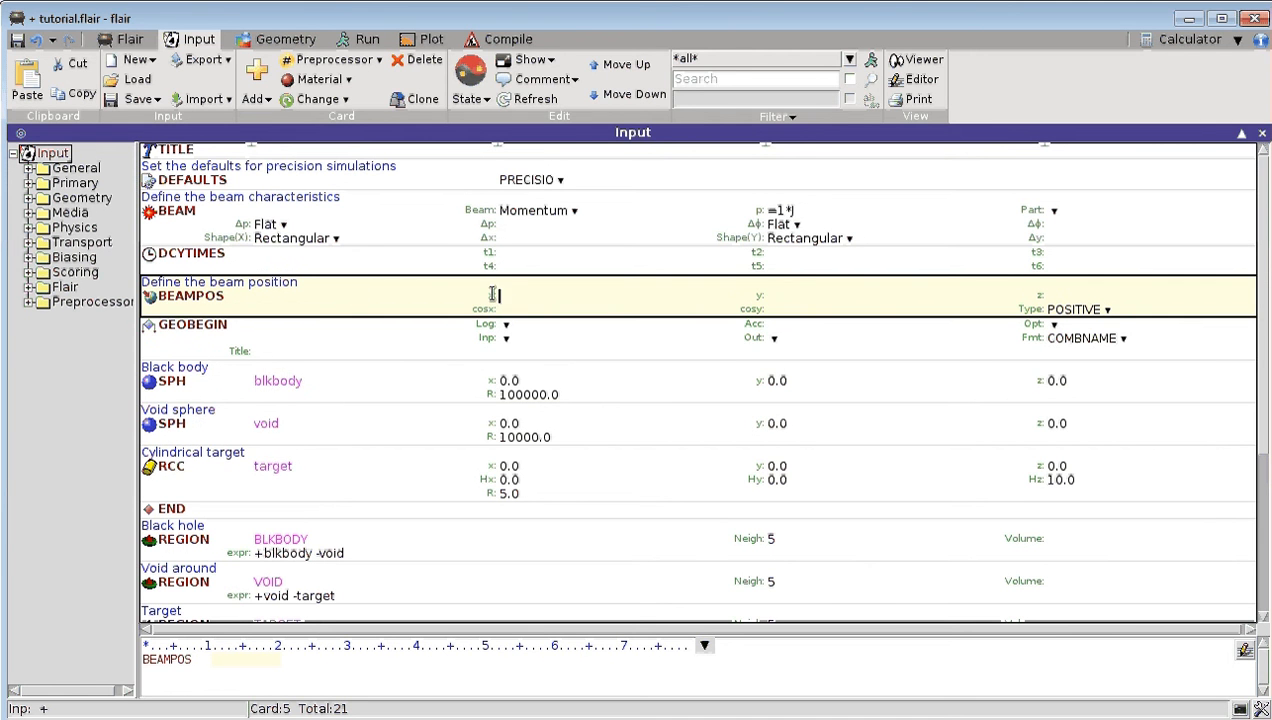
mouse_move(496, 296)
text(-)
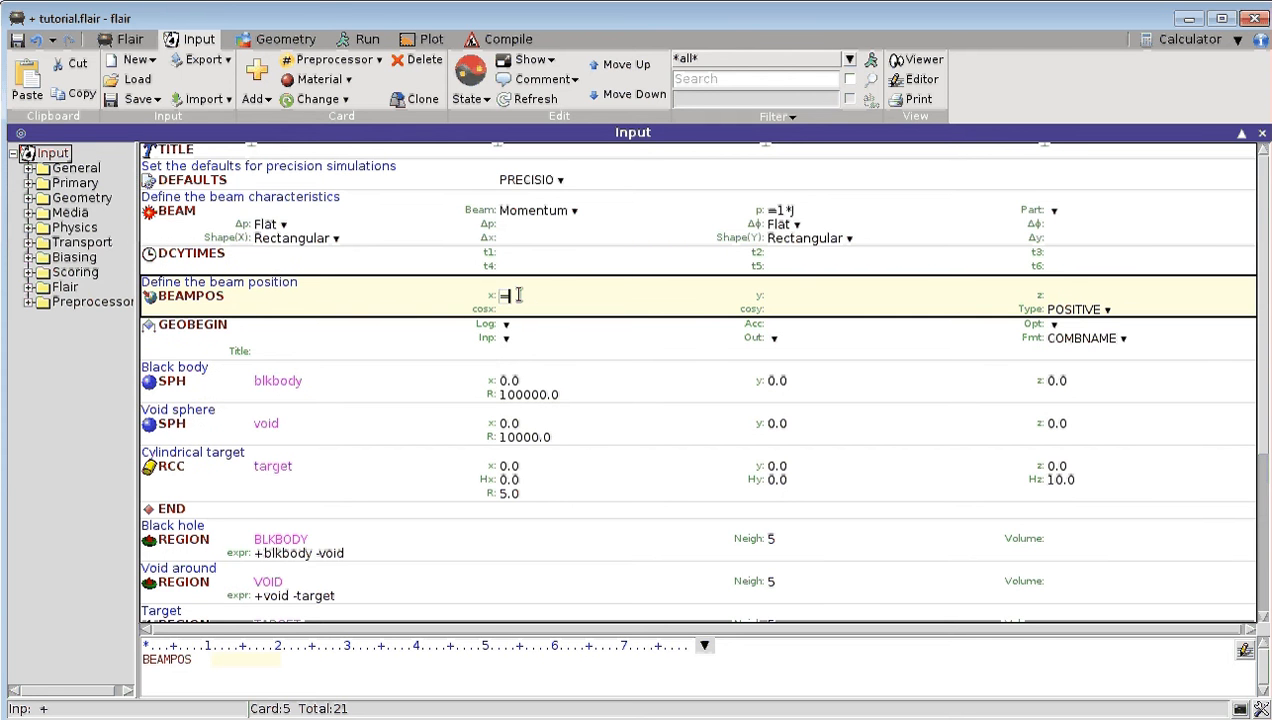
text(5)
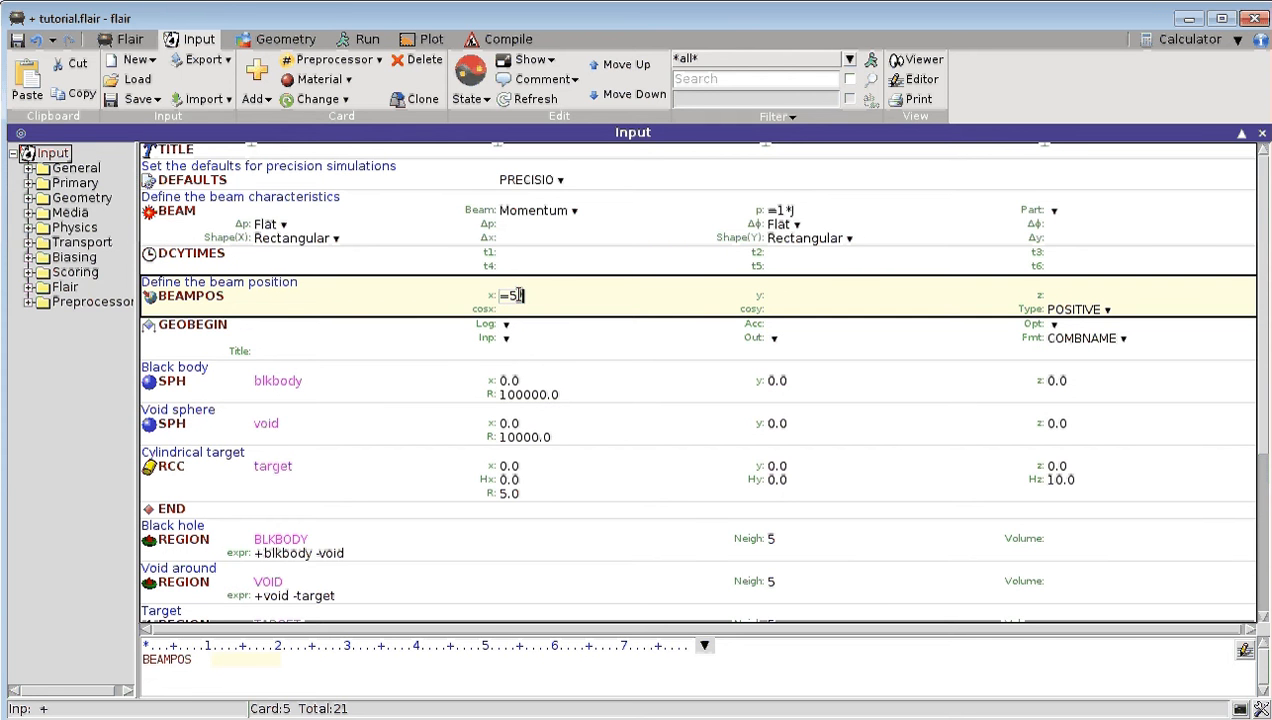
text(*mm)
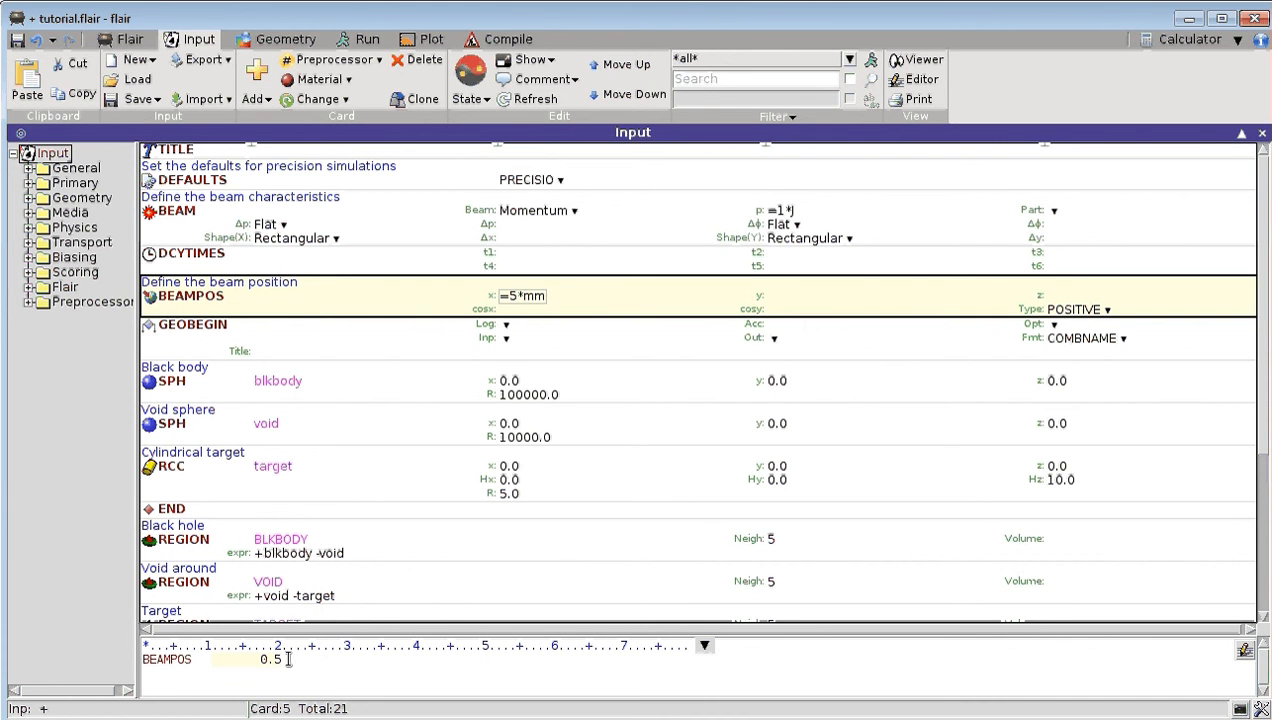
- Change the x position unit to feet, giving =5*feet (152.4 cm)
click(520, 296)
text(inch)
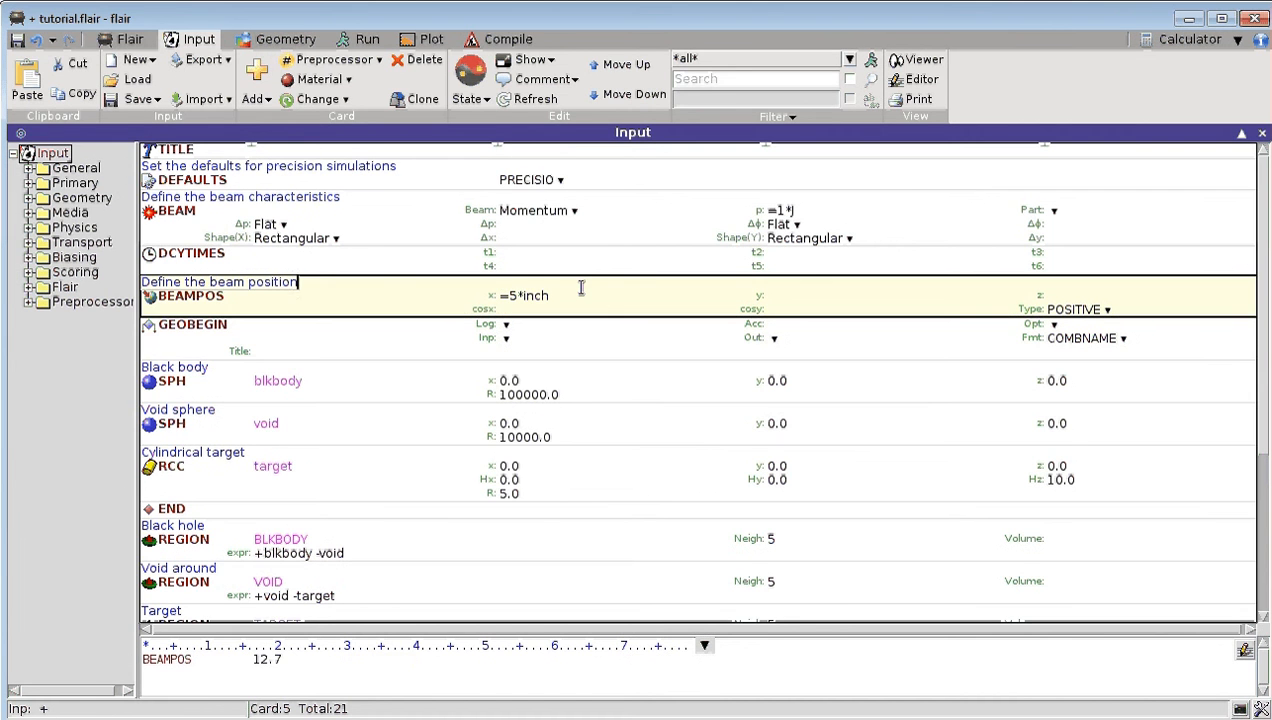
key(BackSpace)
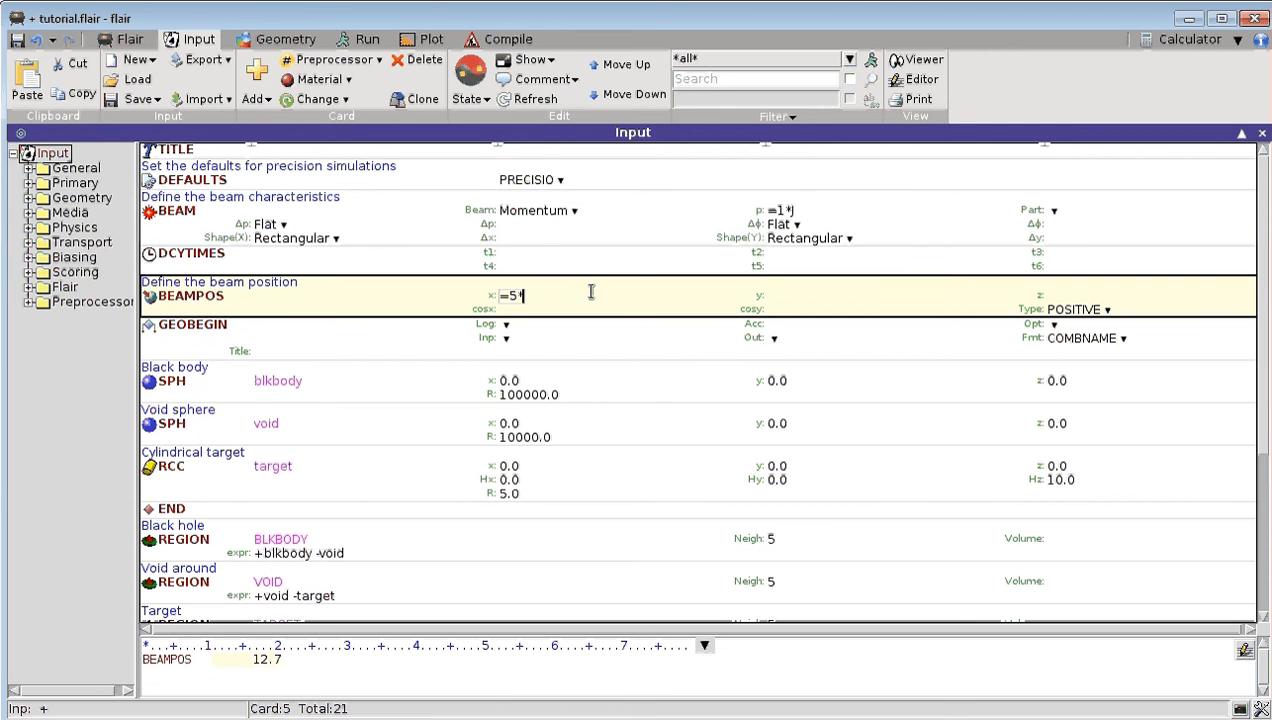
text(feet)
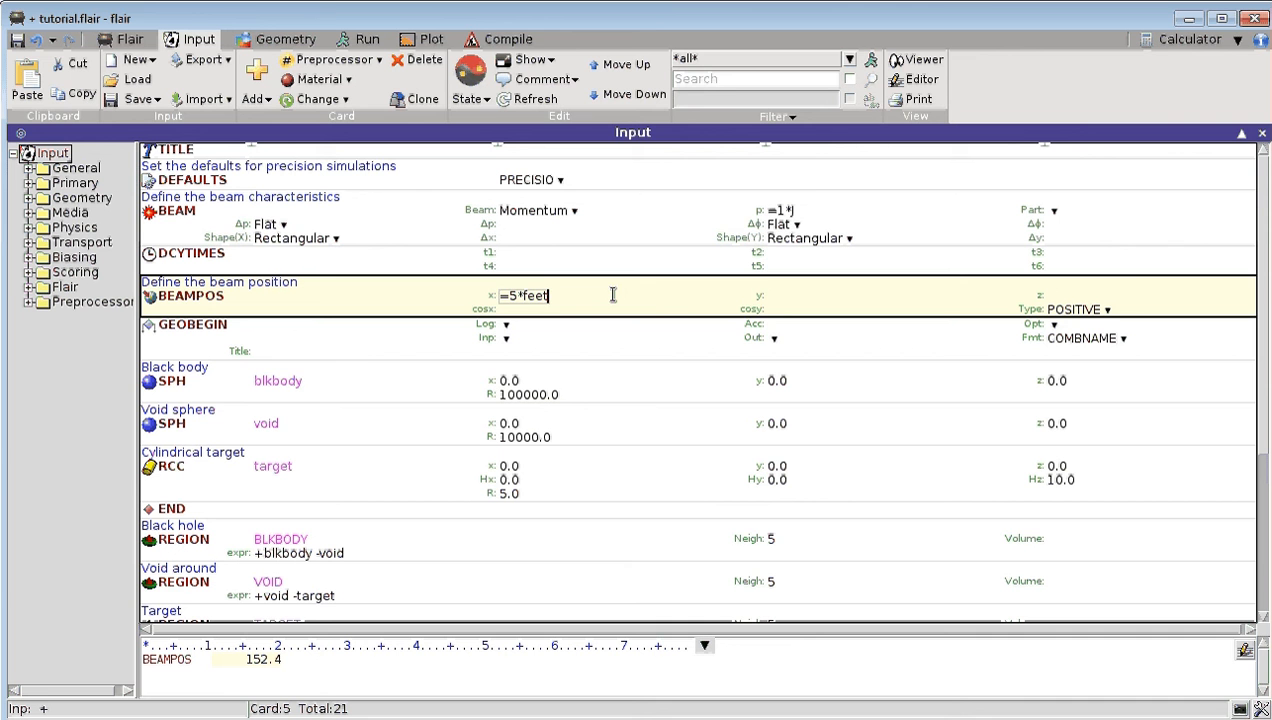
mouse_move(612, 296)
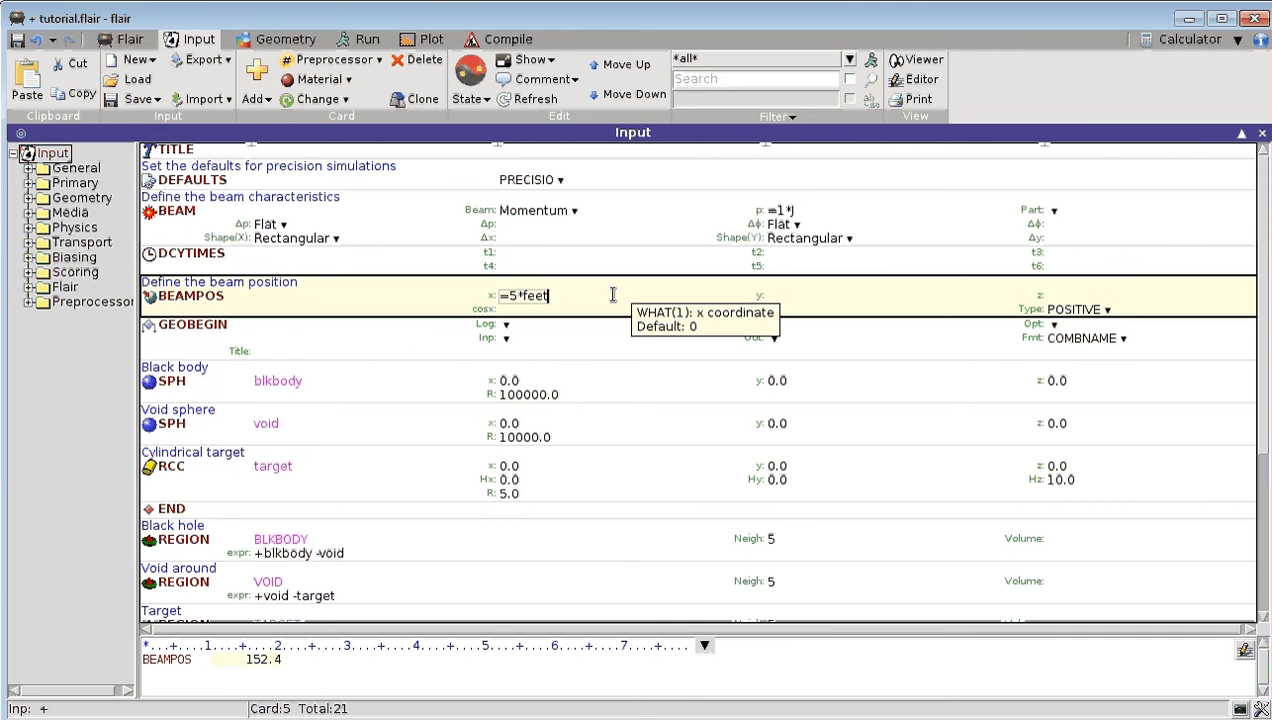
mouse_move(512, 260)
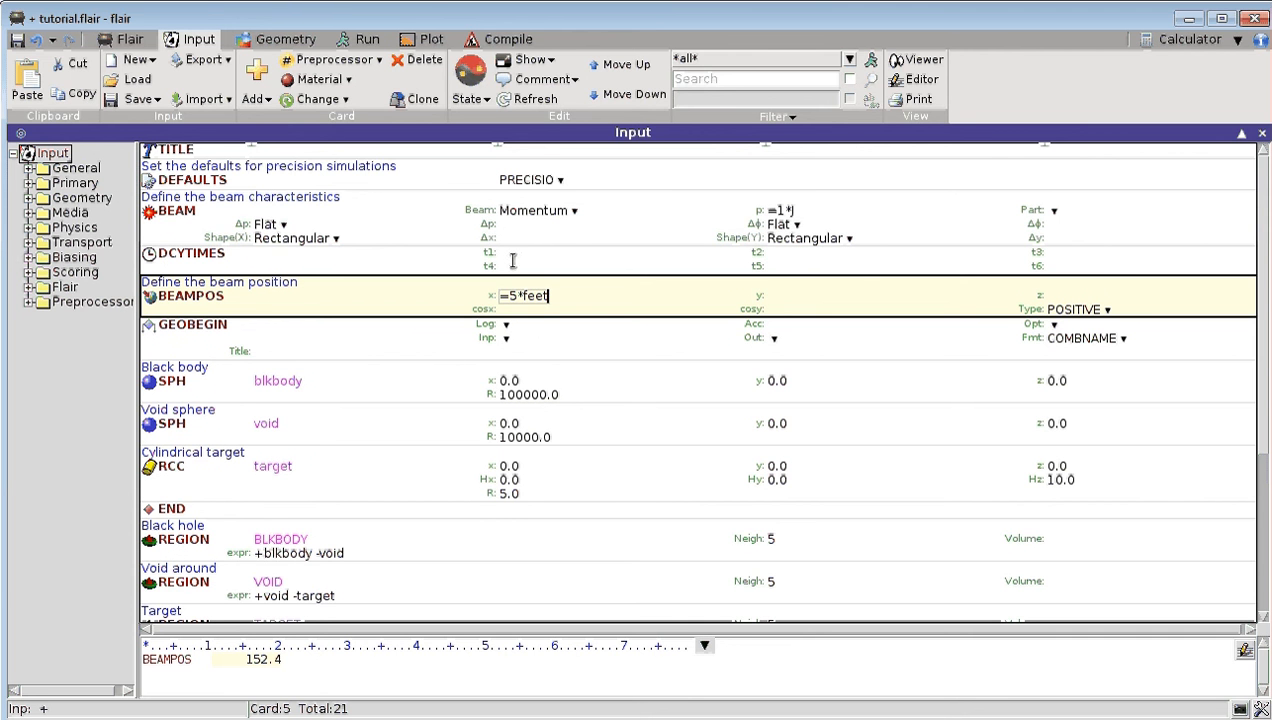
- Set the DCYTIMES t4 cooling time to =1*year, evaluating to 31557600 s
click(496, 252)
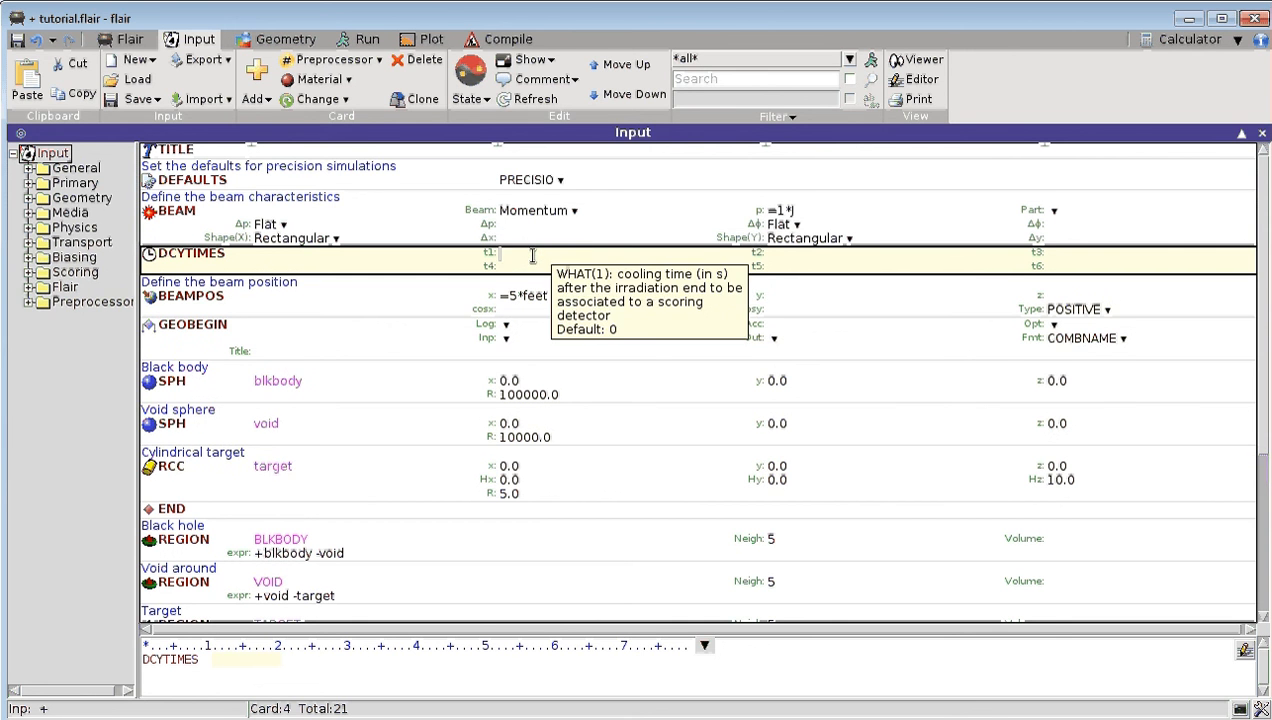
mouse_move(496, 268)
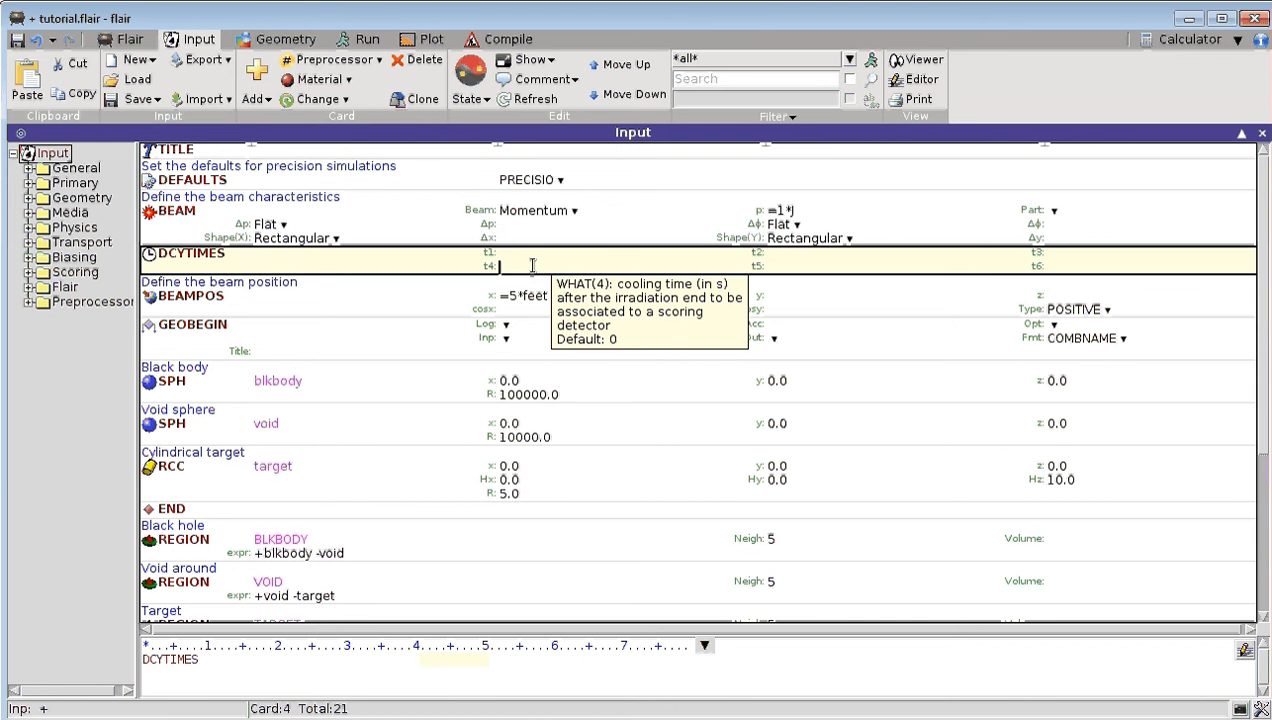
mouse_move(532, 266)
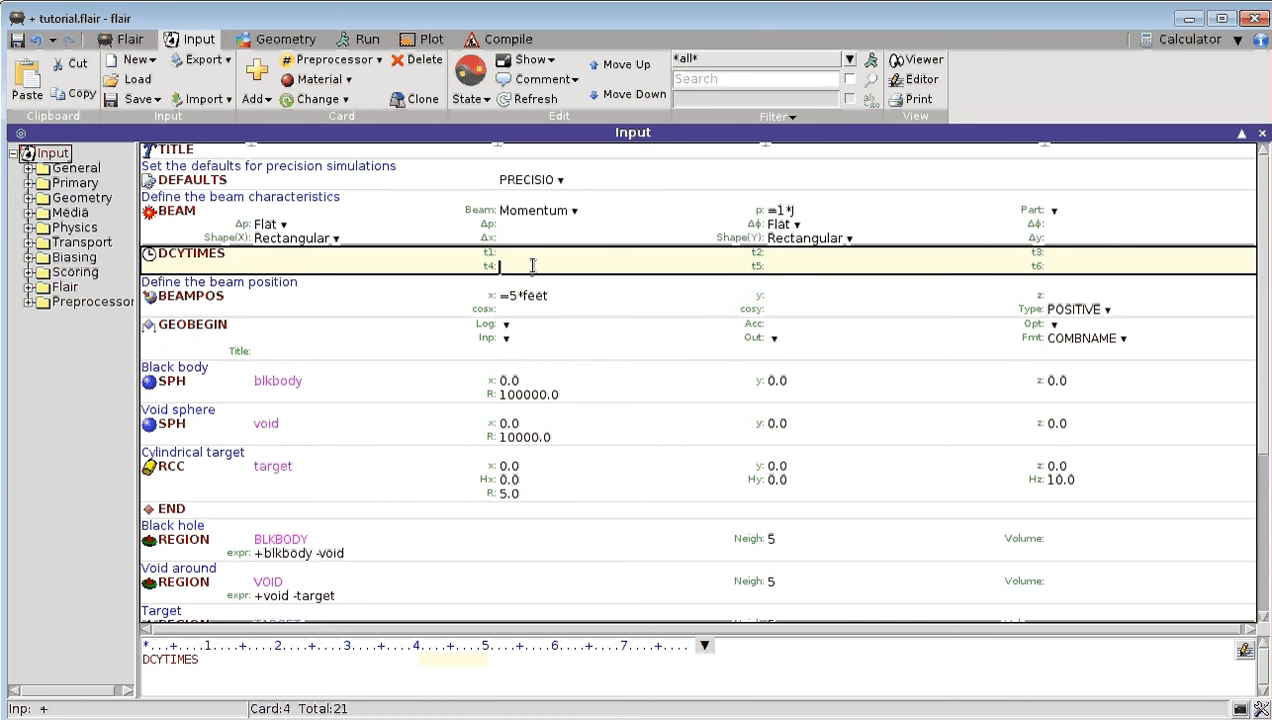
text(=1*)
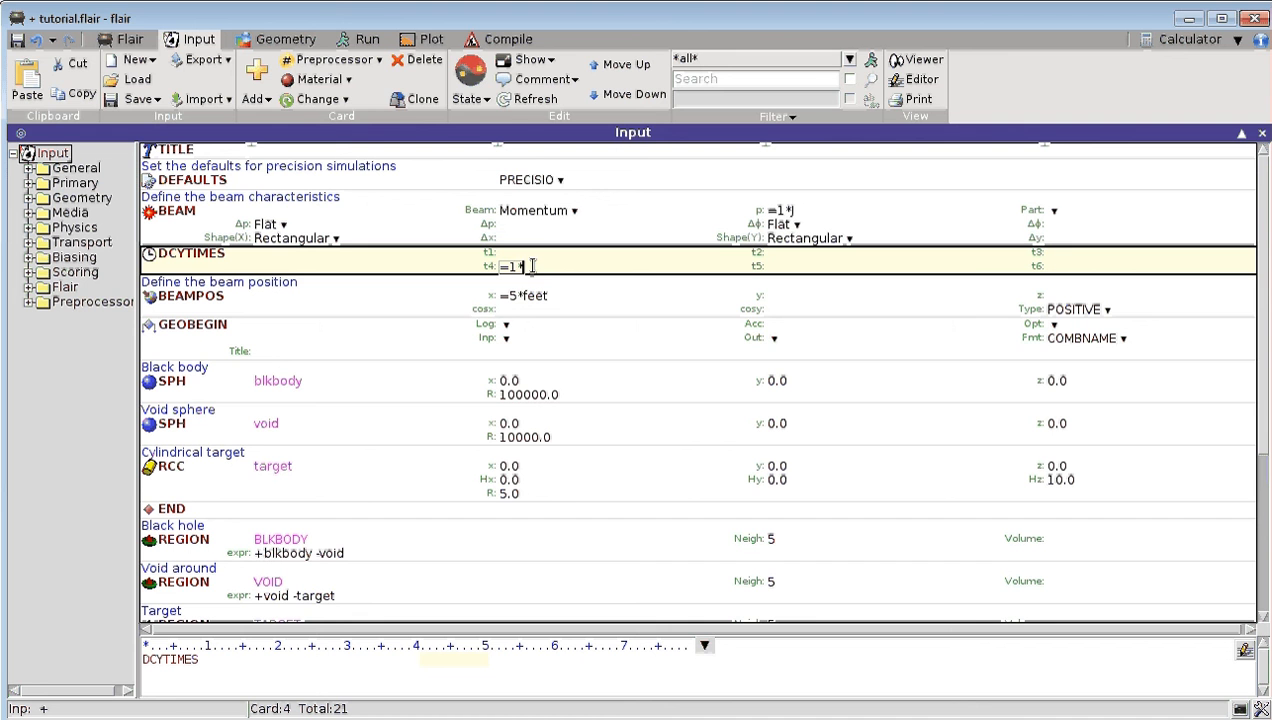
text(zja)
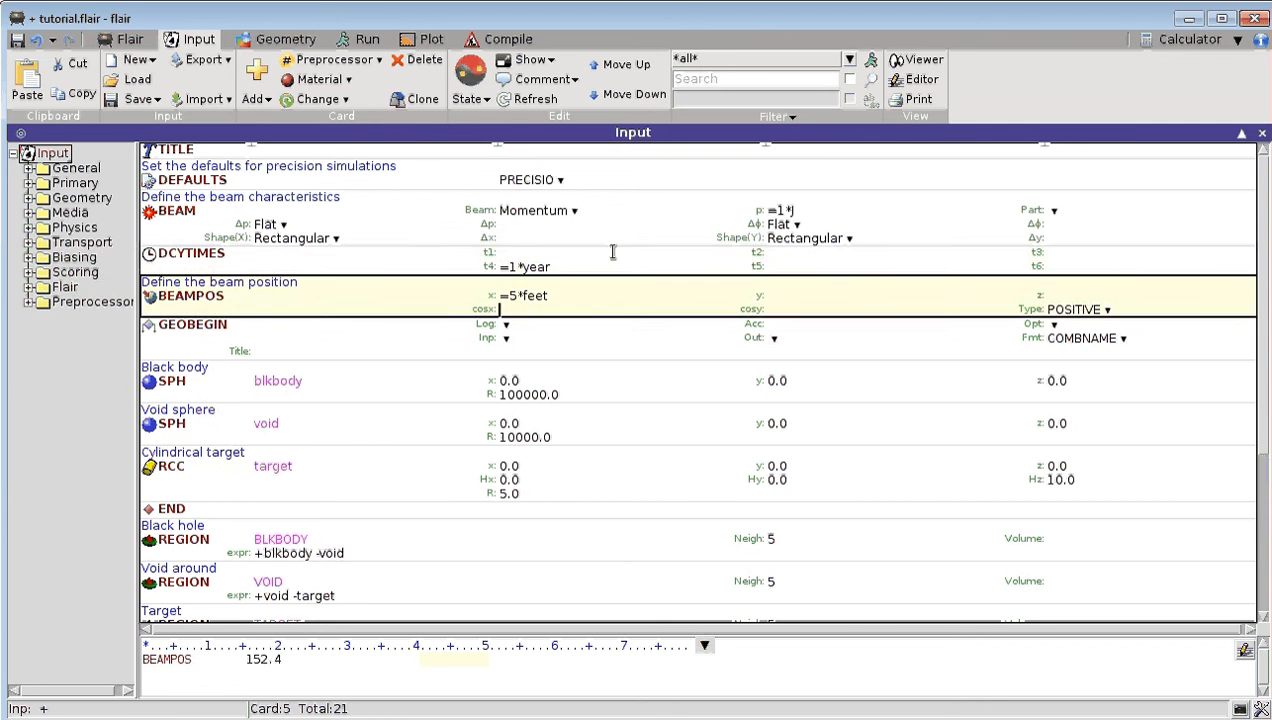
click(188, 252)
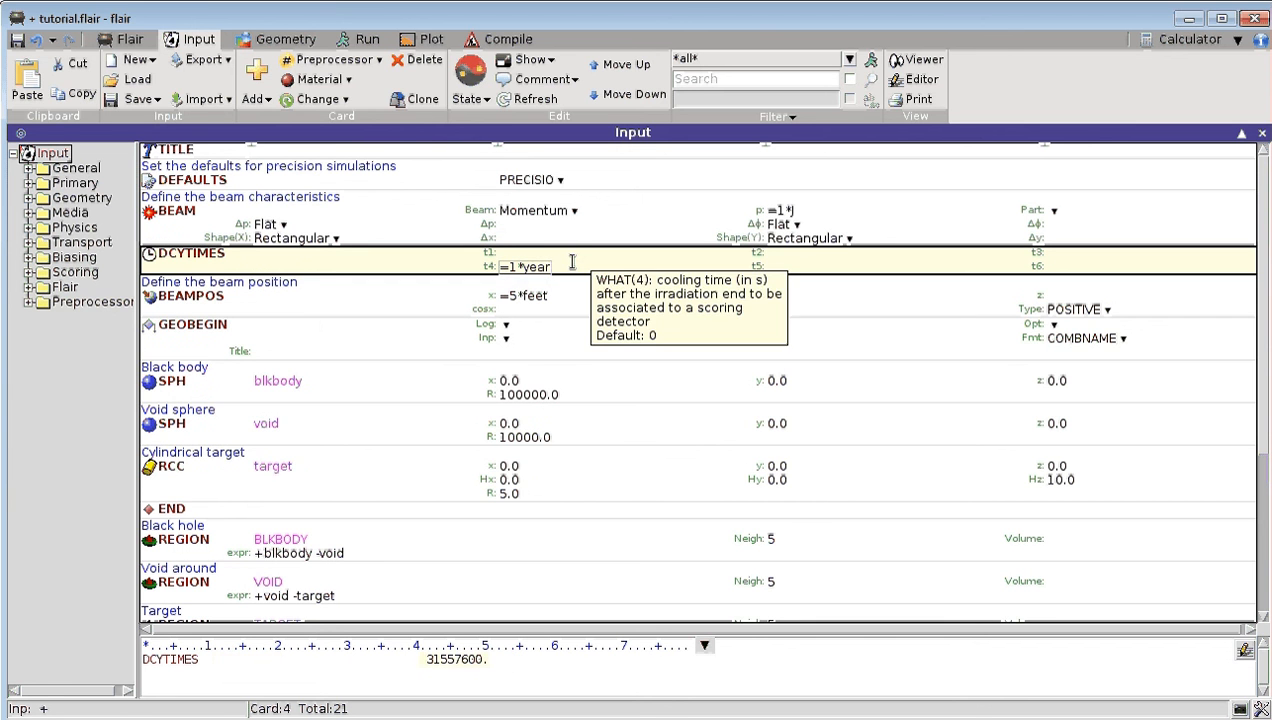
mouse_move(908, 240)
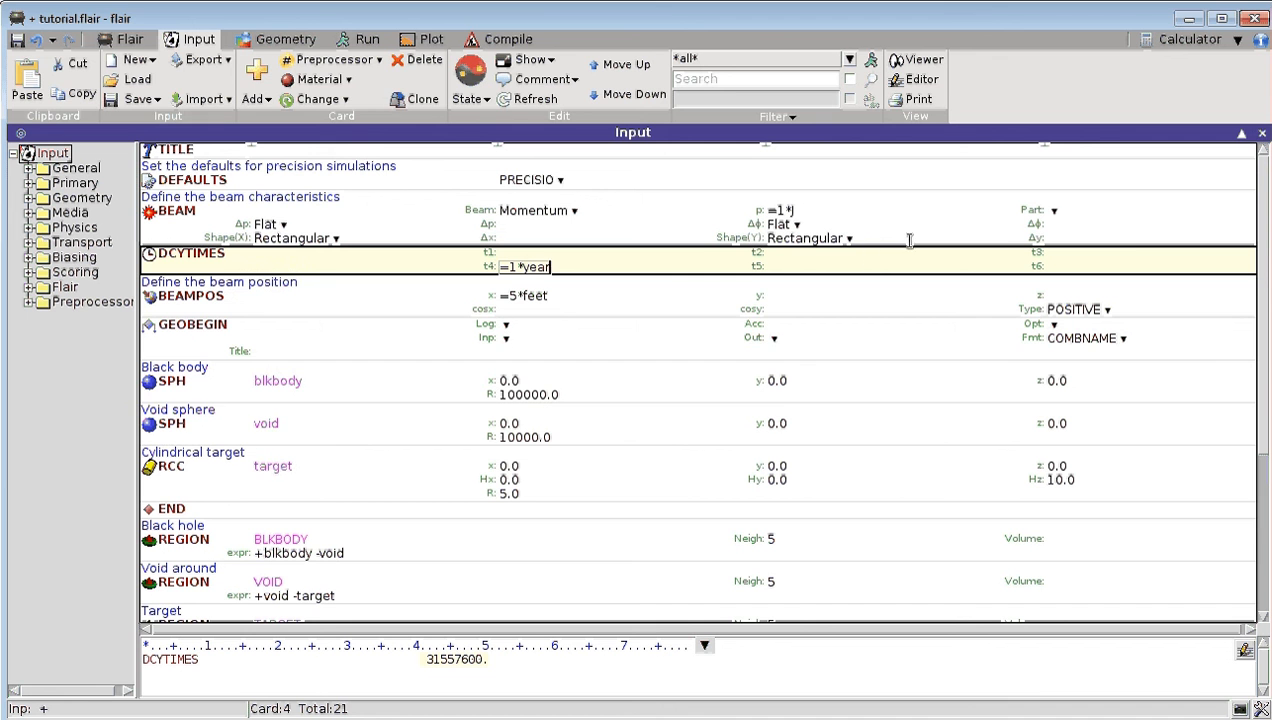
mouse_move(1036, 224)
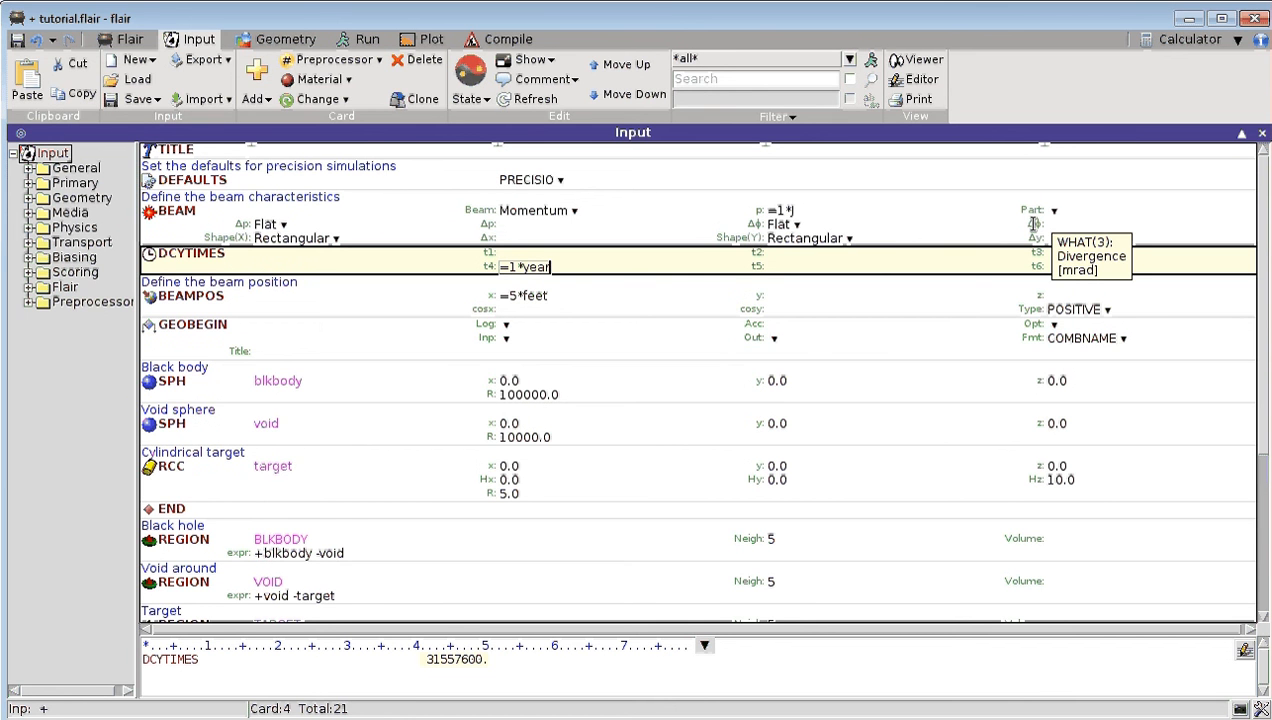
- Set the BEAM divergence Δθ to =3*deg, evaluating to 0.052359878
click(180, 210)
text(=3*)
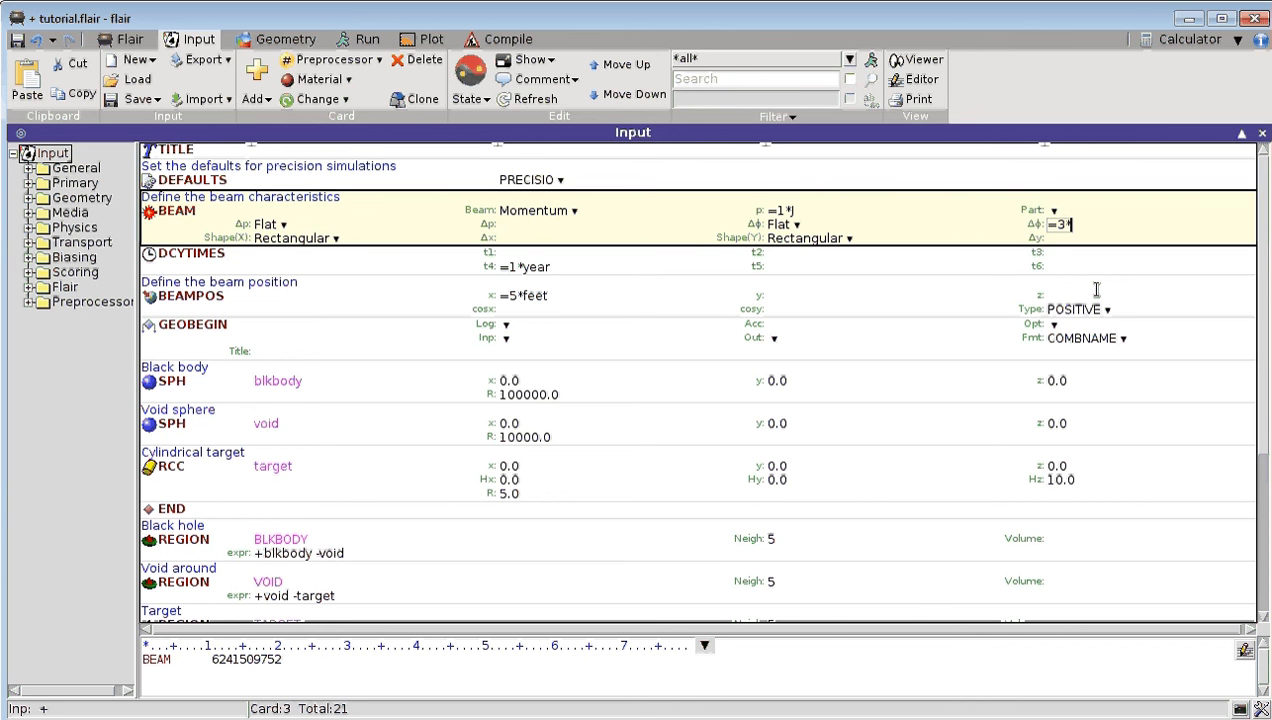
text(deg)
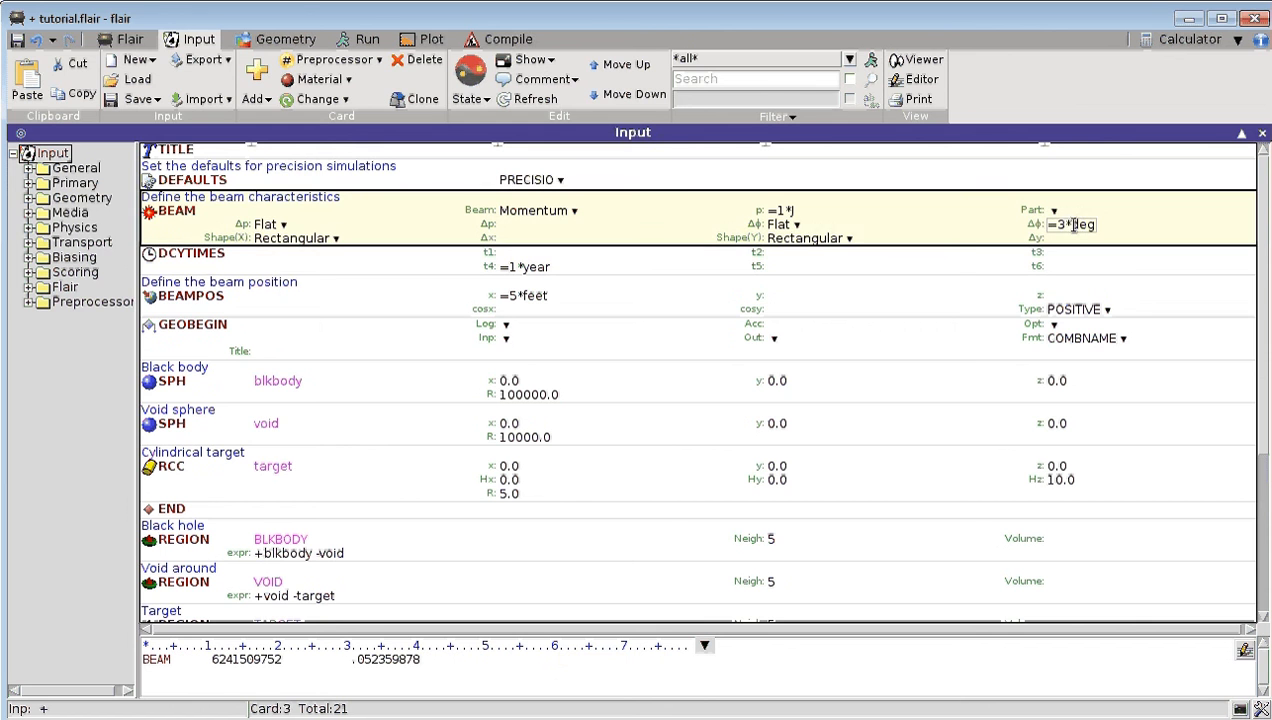
click(836, 238)
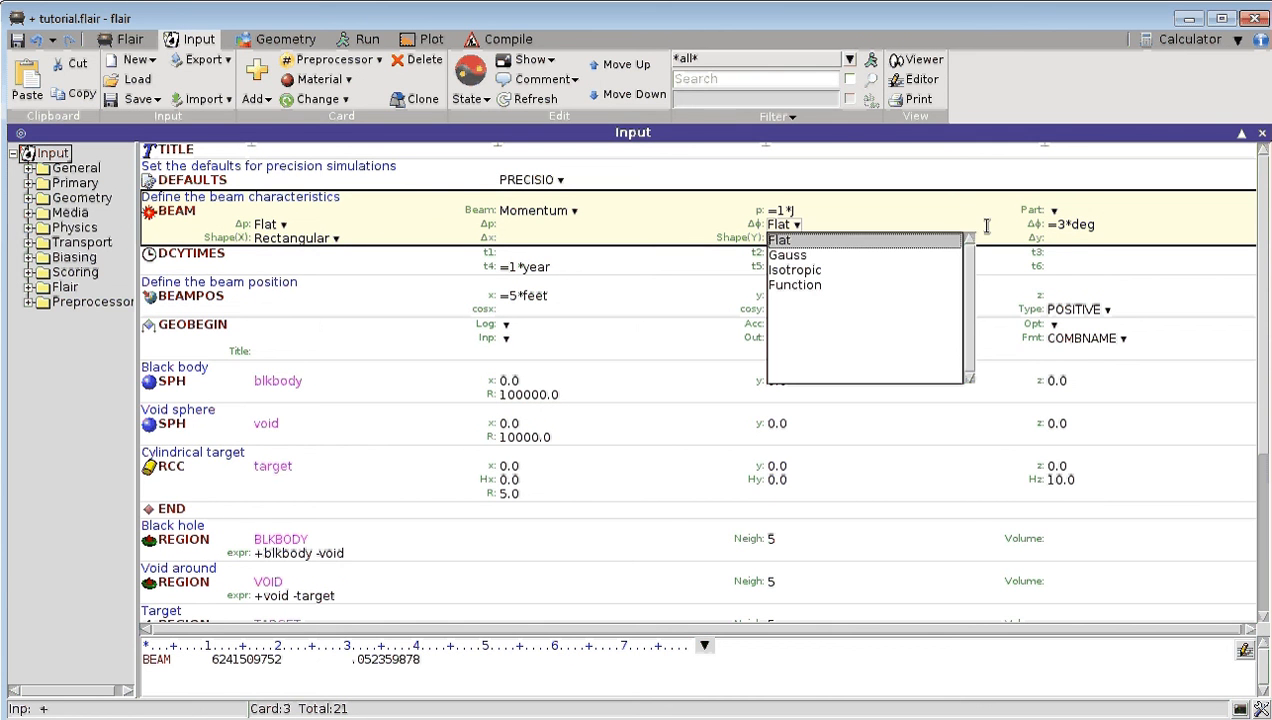
mouse_move(1124, 226)
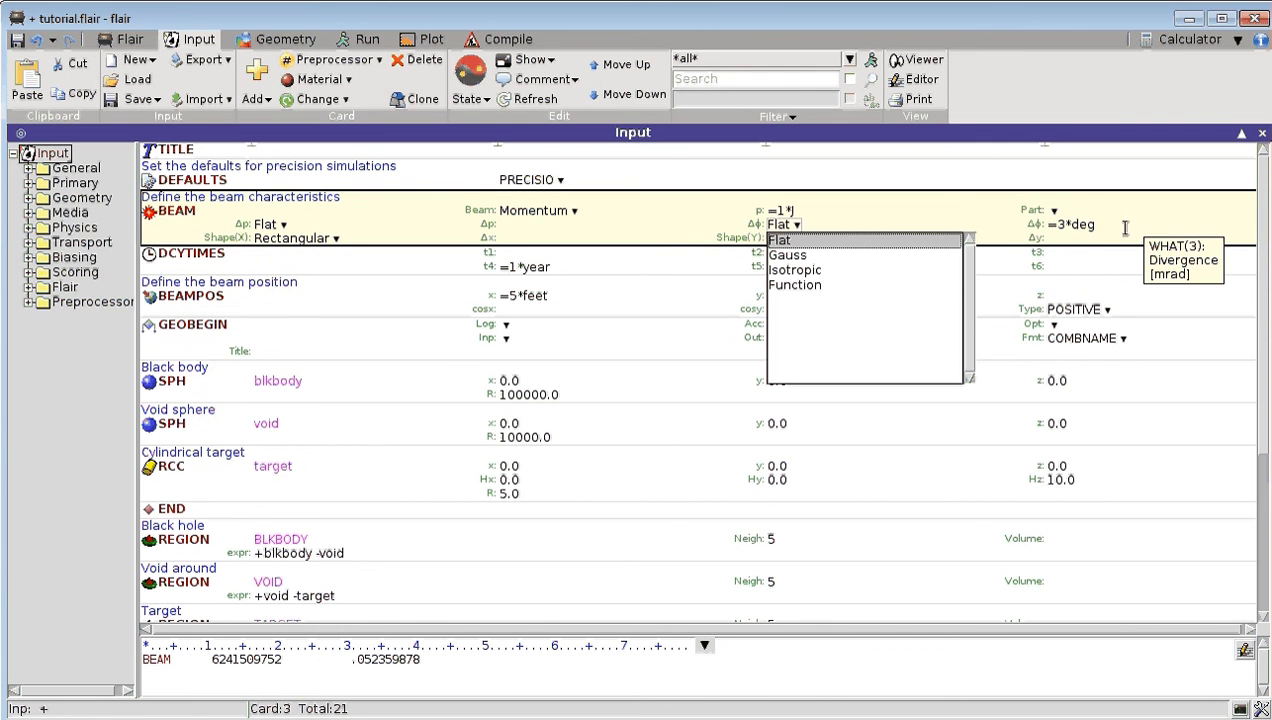